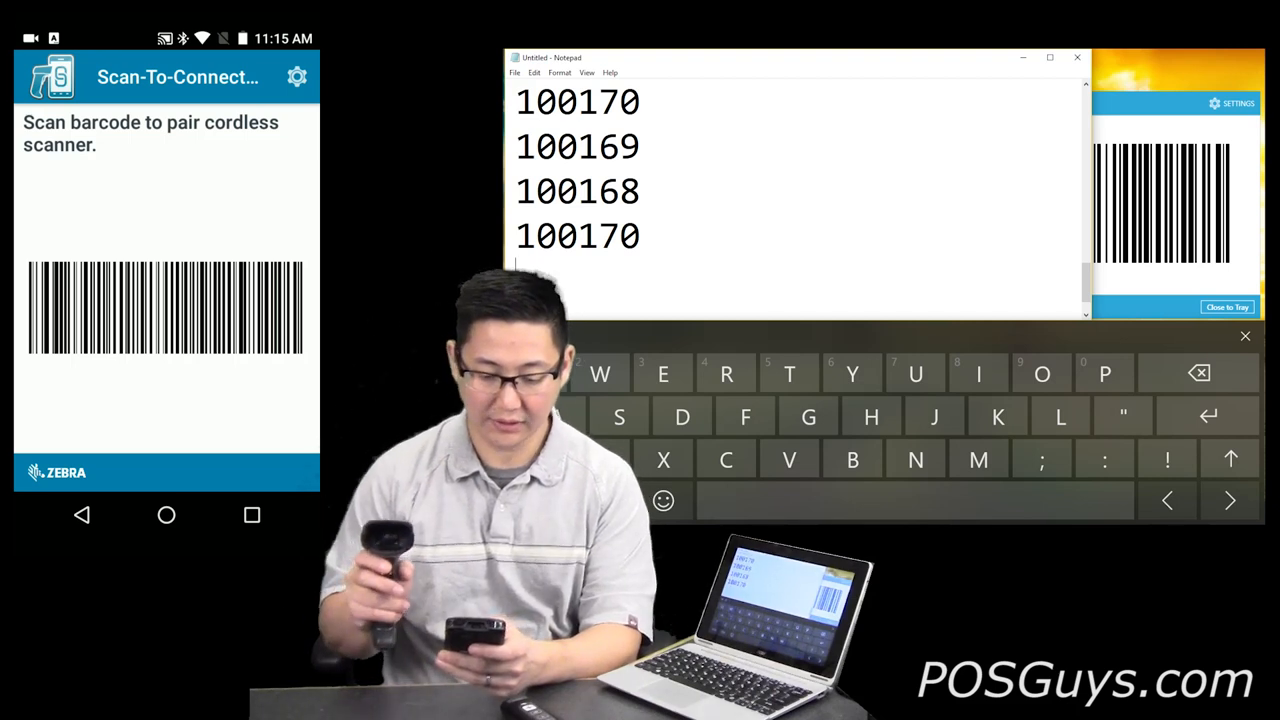
Exit the Scan-To-Connect pairing barcode screen via Home to reach the Android home screen
left_click(166, 516)
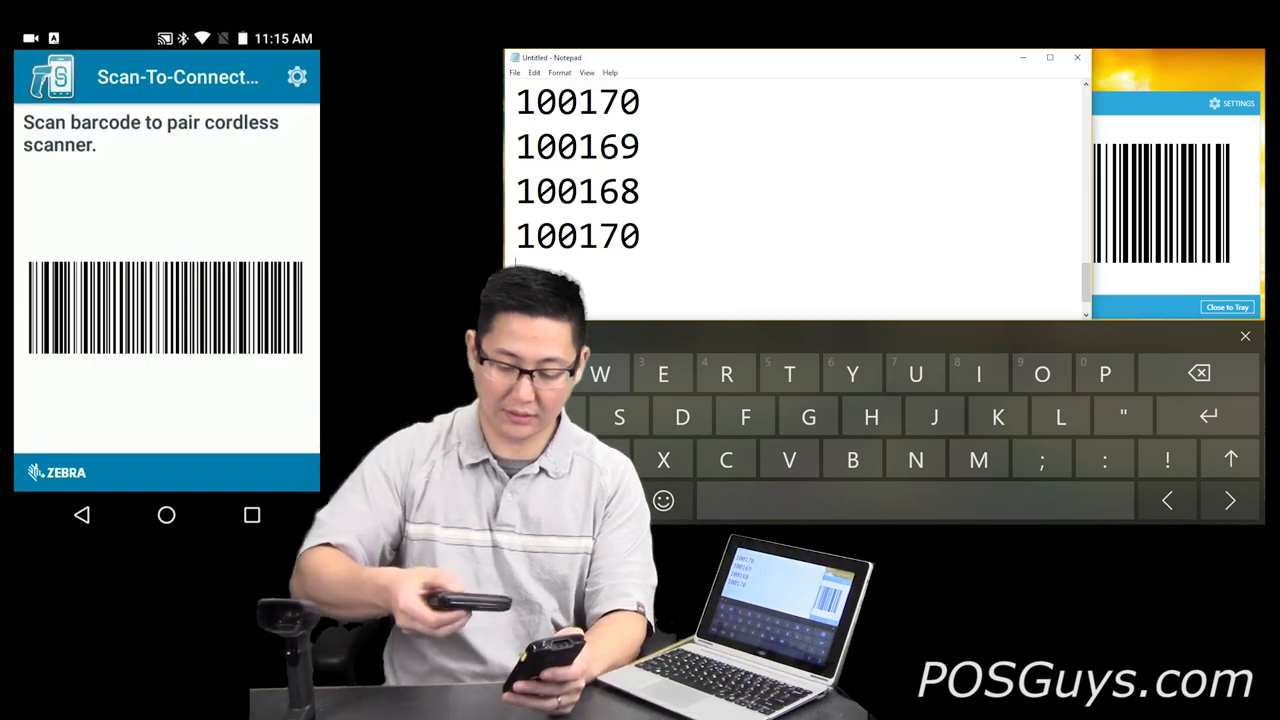
left_click(166, 516)
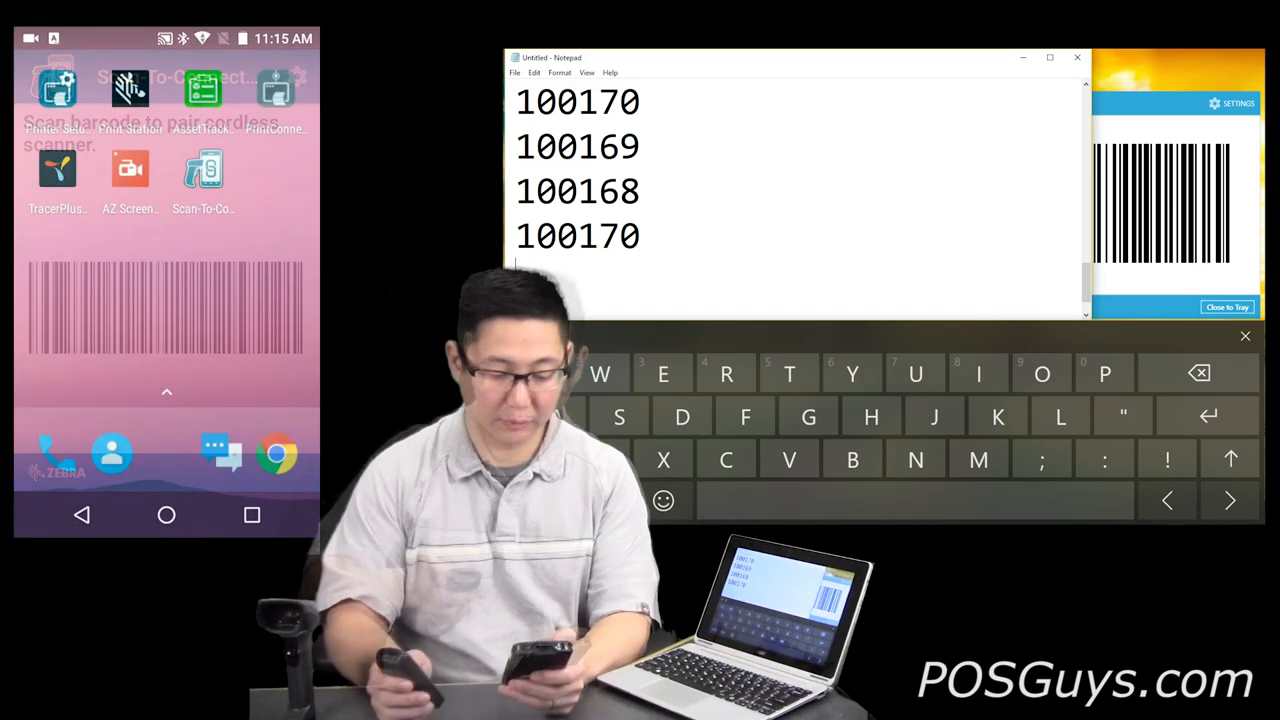